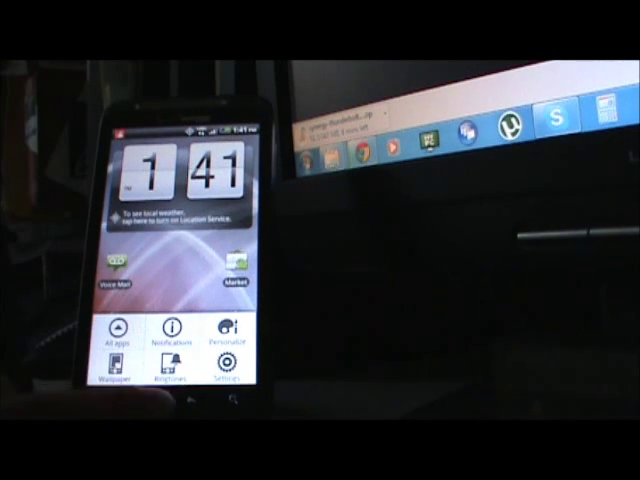
# Step: Open the phone's Settings and go into Applications settings
pyautogui.click(229, 375)
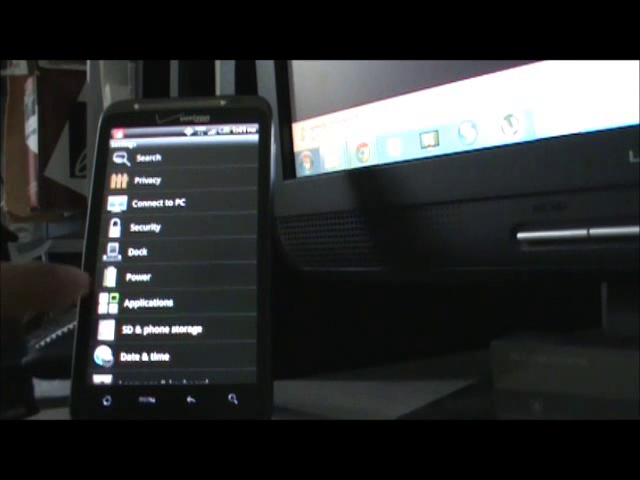
pyautogui.click(160, 303)
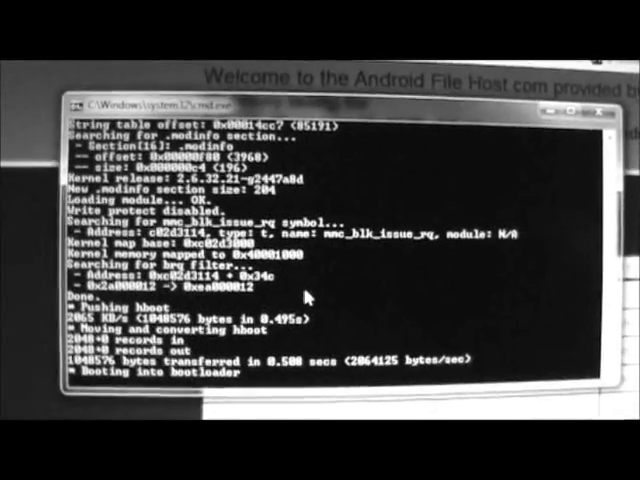
# Step: Scroll down to view the root script's 'You are now Complete' bootloader instructions
pyautogui.scroll(-3)
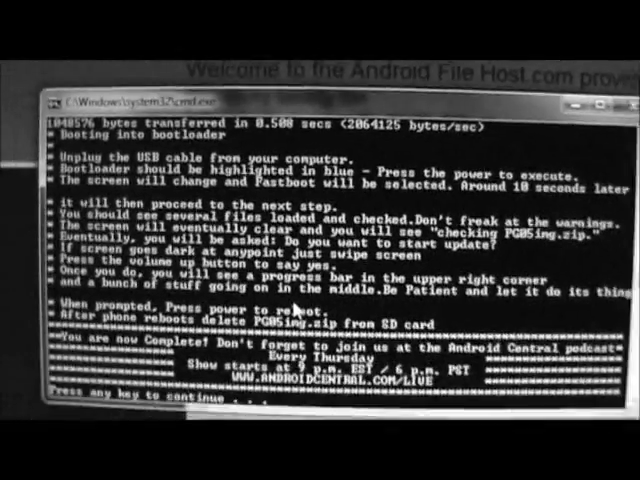